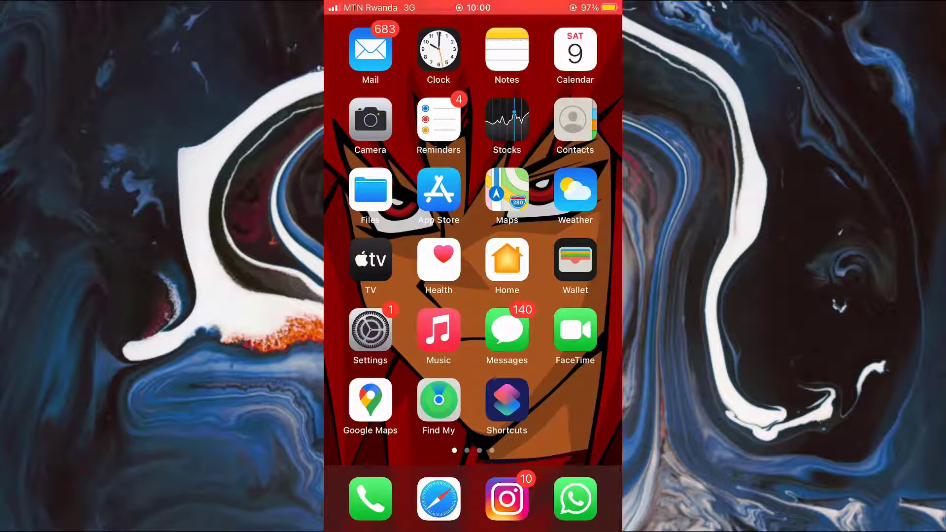
Open the Settings app from the Home Screen
{"action": "left_click", "coordinate": [370, 330]}
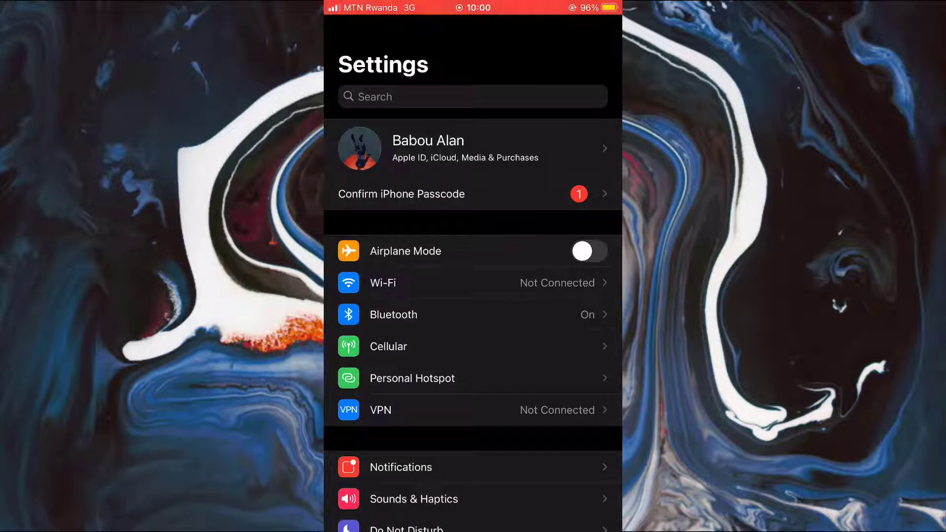
Scroll the Settings list down until Touch ID & Passcode is in view
{"action": "scroll", "scroll_direction": "up", "scroll_amount": 3}
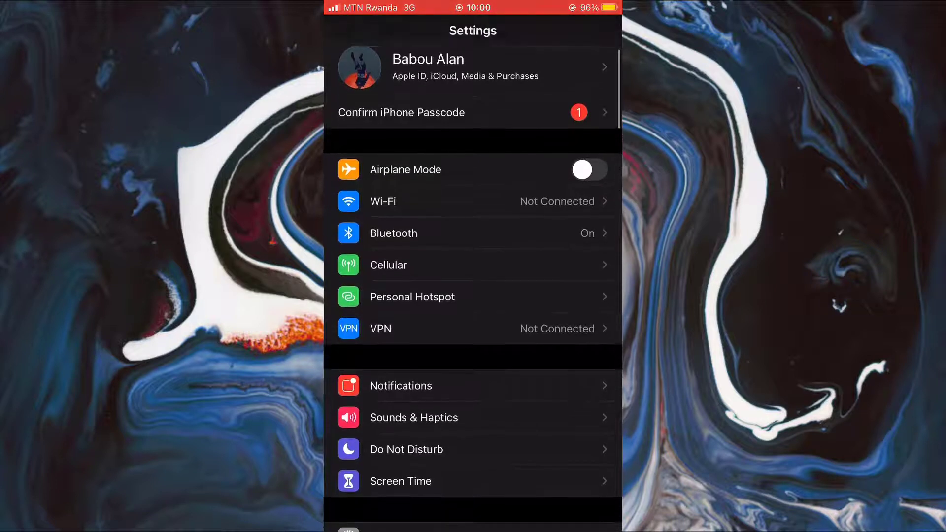
{"action": "scroll", "scroll_direction": "down", "scroll_amount": 3}
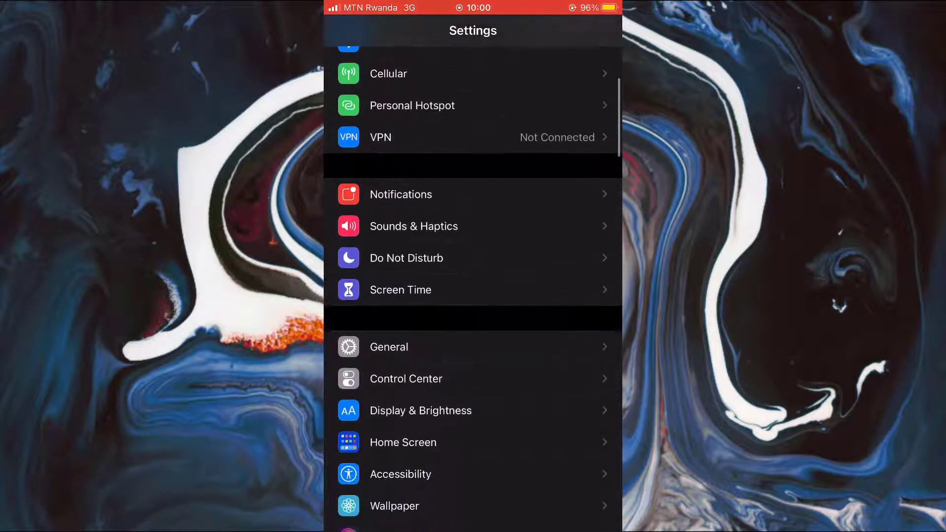
{"action": "scroll", "scroll_direction": "down", "scroll_amount": 3}
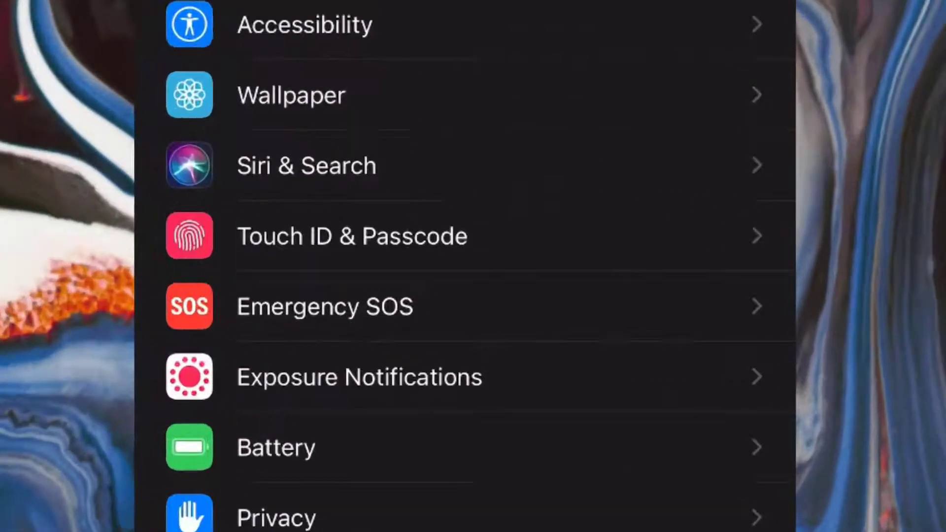
Open Touch ID & Passcode, showing iPhone Unlock, iTunes & App Store and Password AutoFill all on
{"action": "left_click", "coordinate": [351, 236]}
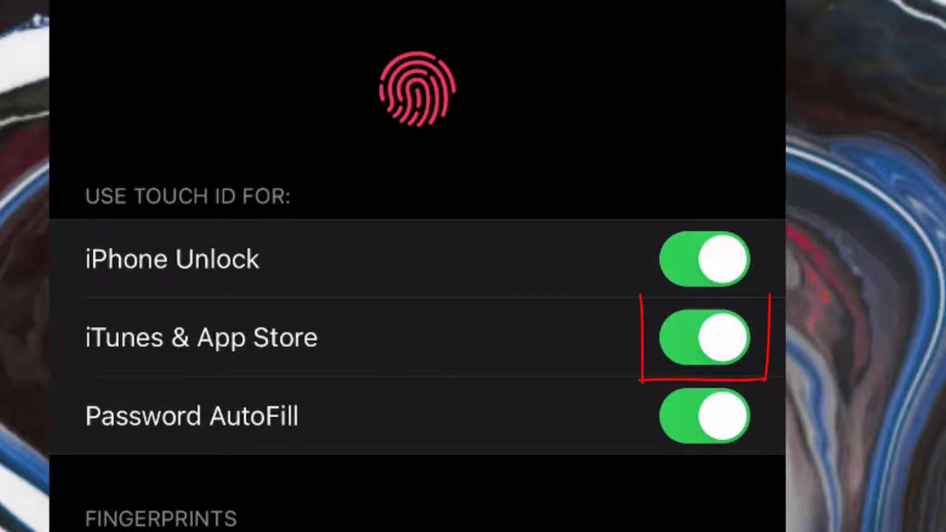
Switch Touch ID for iTunes & App Store off, then back on, bringing up the Apple ID password prompt
{"action": "left_click", "coordinate": [702, 337]}
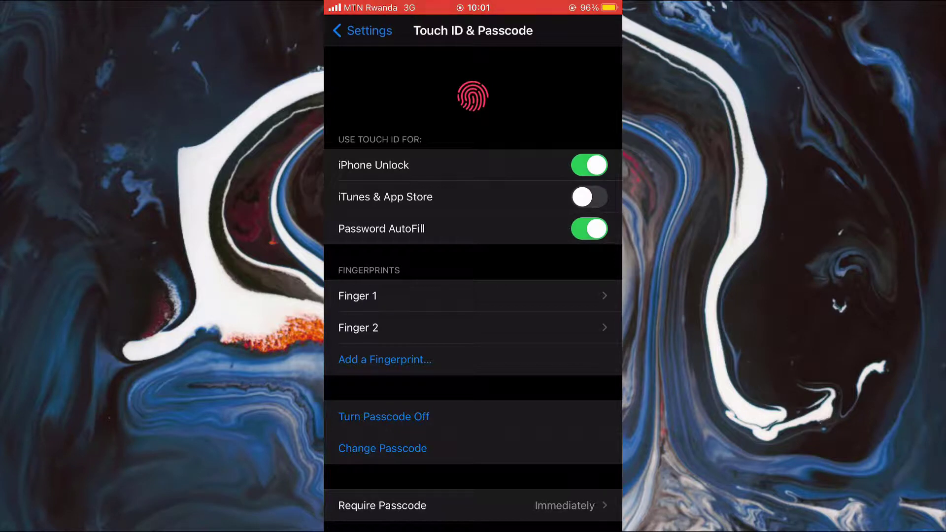
{"action": "left_click", "coordinate": [588, 197]}
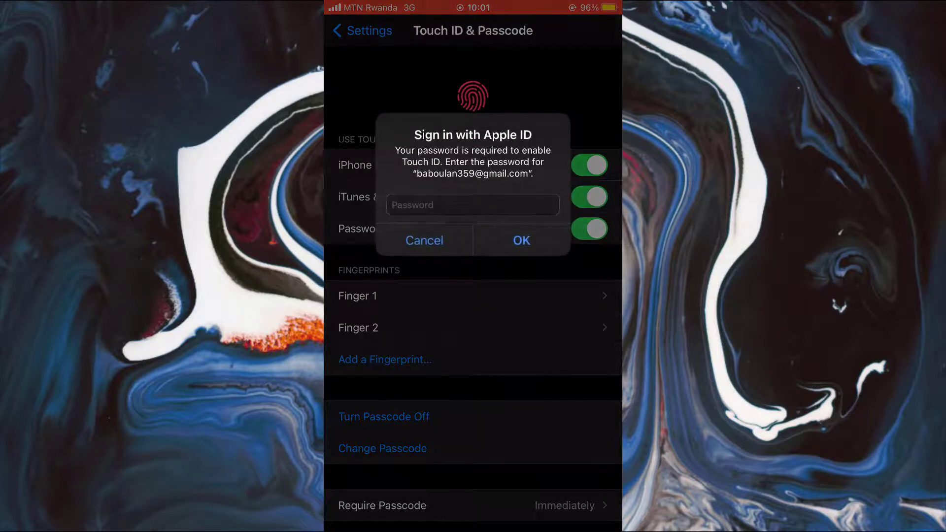